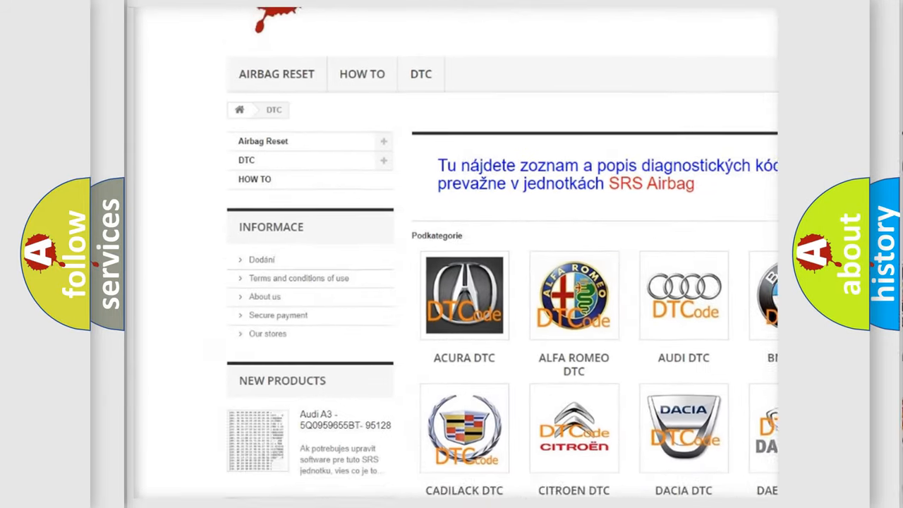
scroll("down", 3)
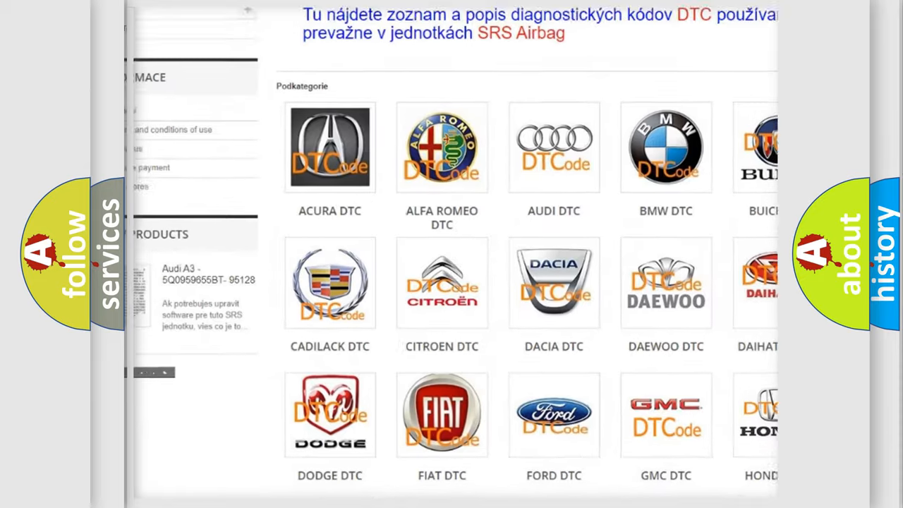
scroll("down", 3)
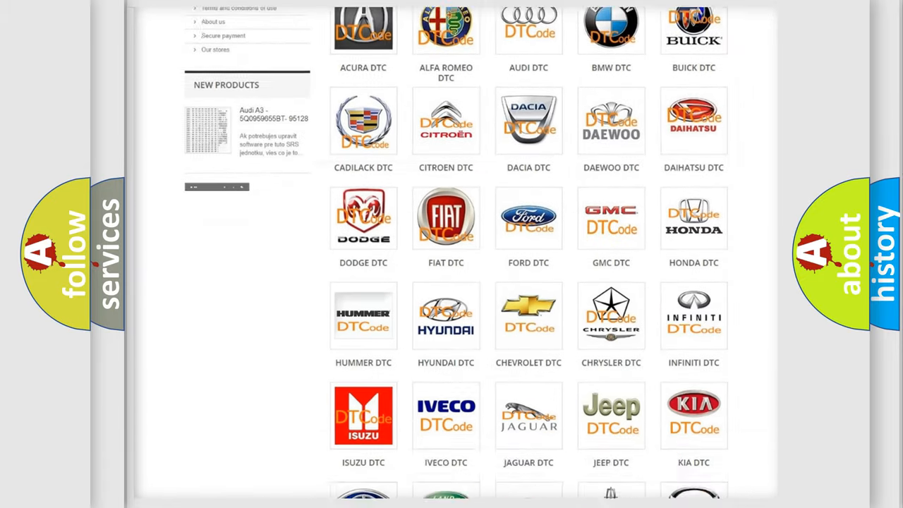
scroll("down", 3)
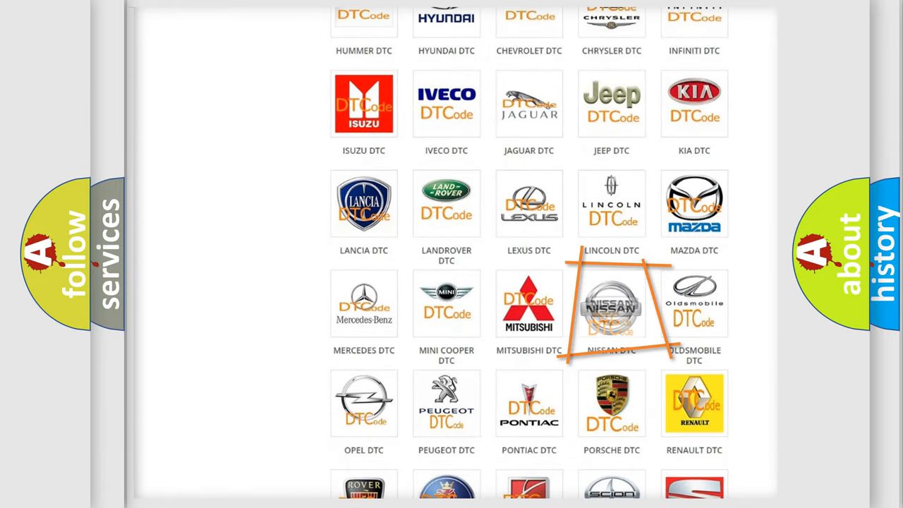